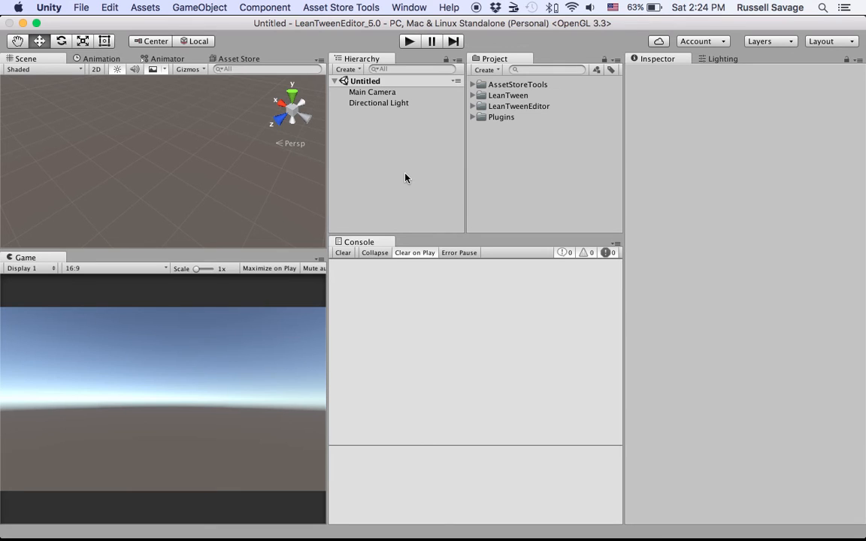
mouse_move(389, 189)
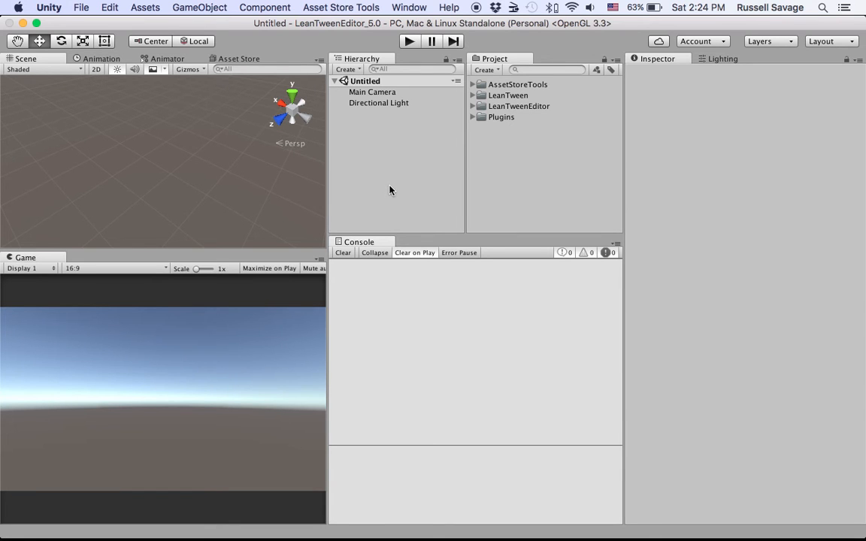
Create a cube, stretch it into a tall pillar and duplicate it into four pillars spread apart
left_click(346, 69)
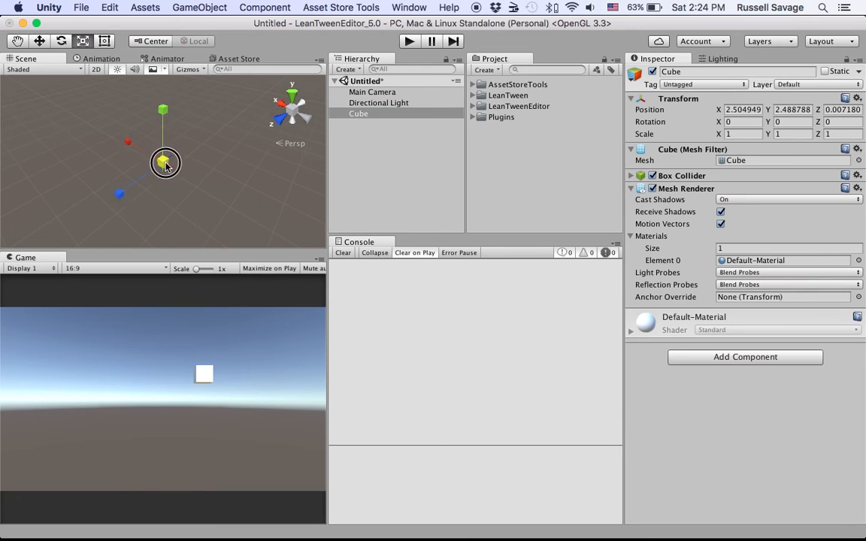
left_click_drag(164, 163, 164, 111)
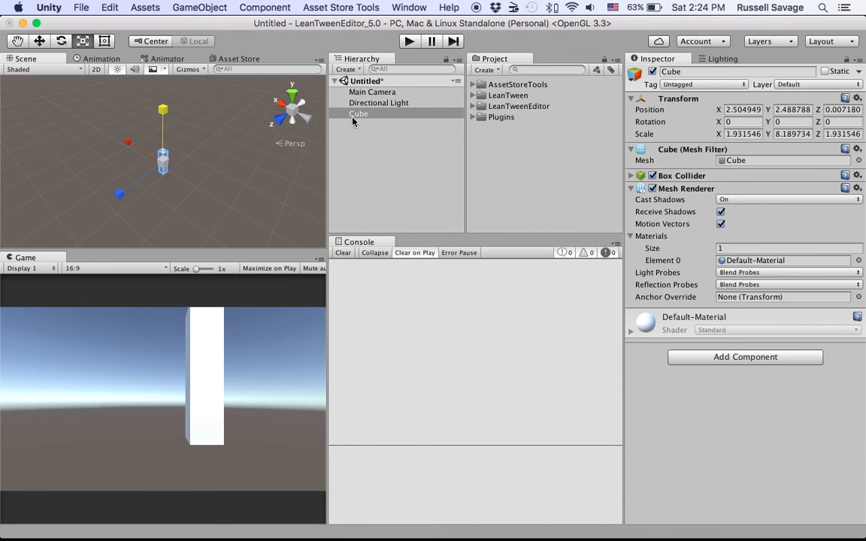
left_click(357, 114)
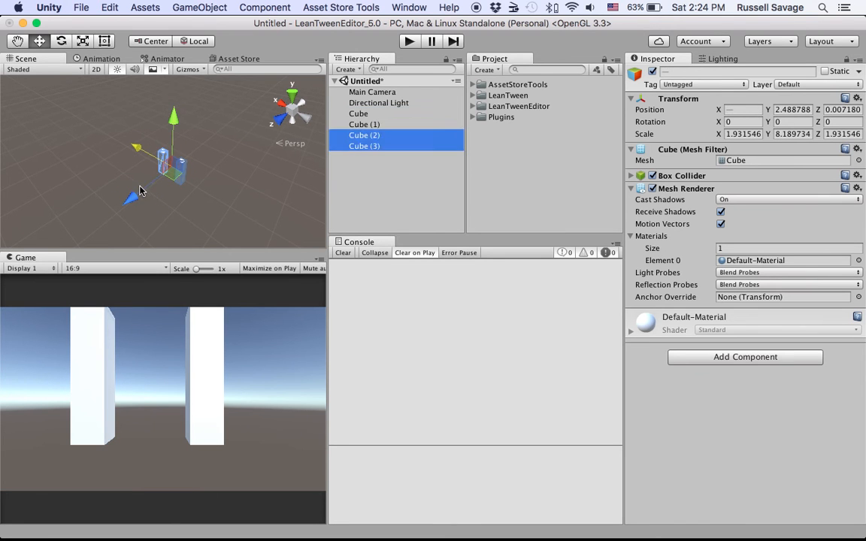
left_click(369, 135)
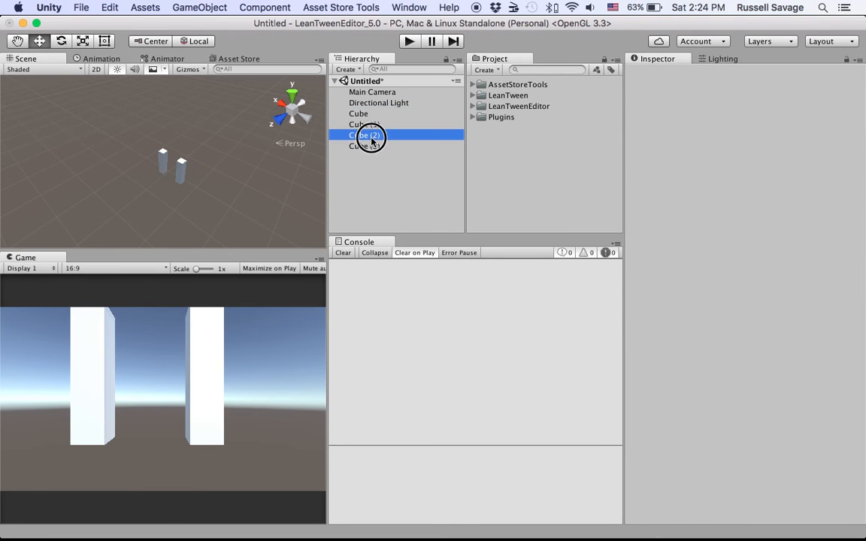
left_click(363, 136)
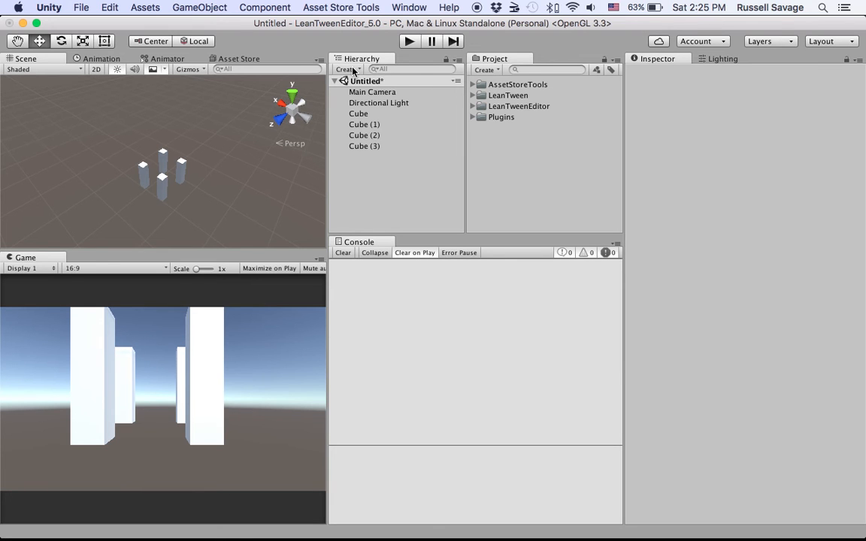
Create a LeanTweenPath object among the pillars and select it to show its nodes
left_click(346, 69)
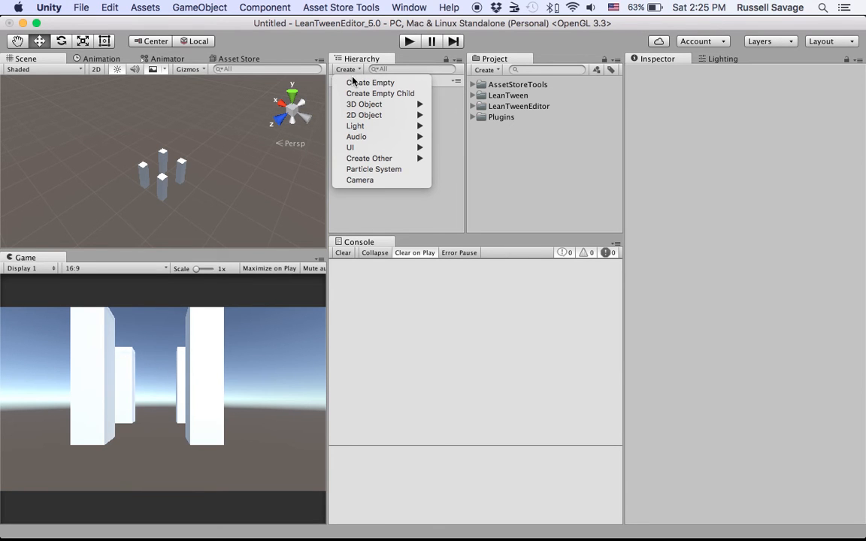
mouse_move(370, 158)
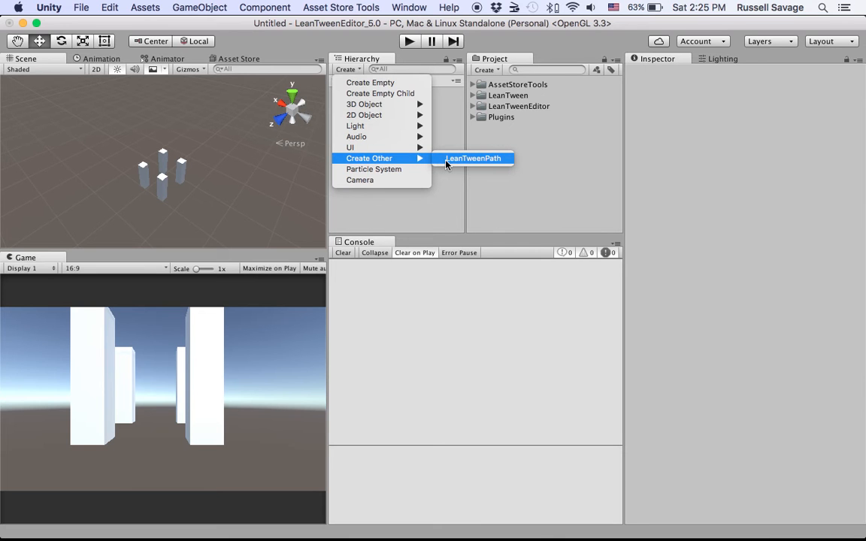
left_click(472, 158)
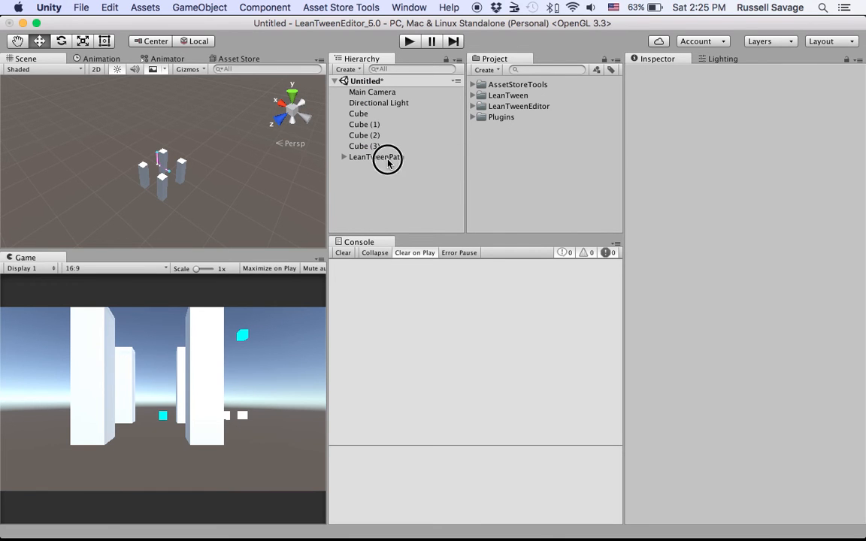
left_click(376, 157)
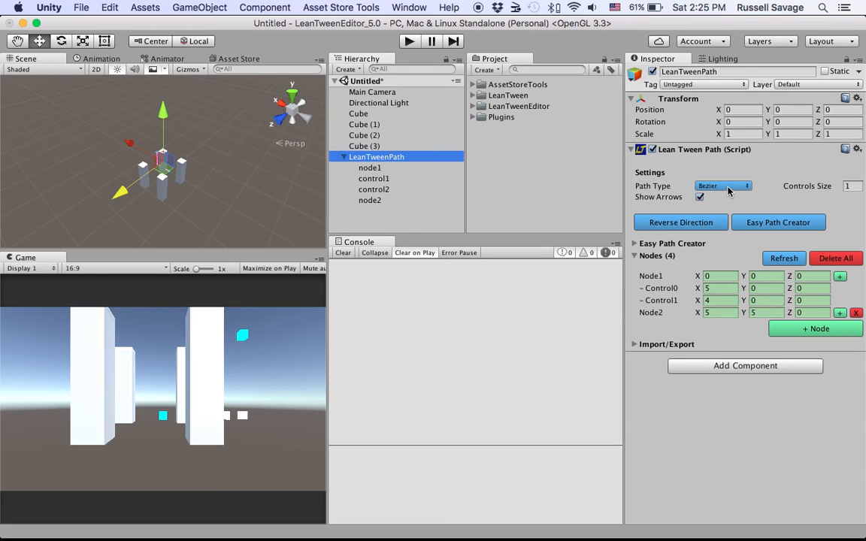
left_click(722, 186)
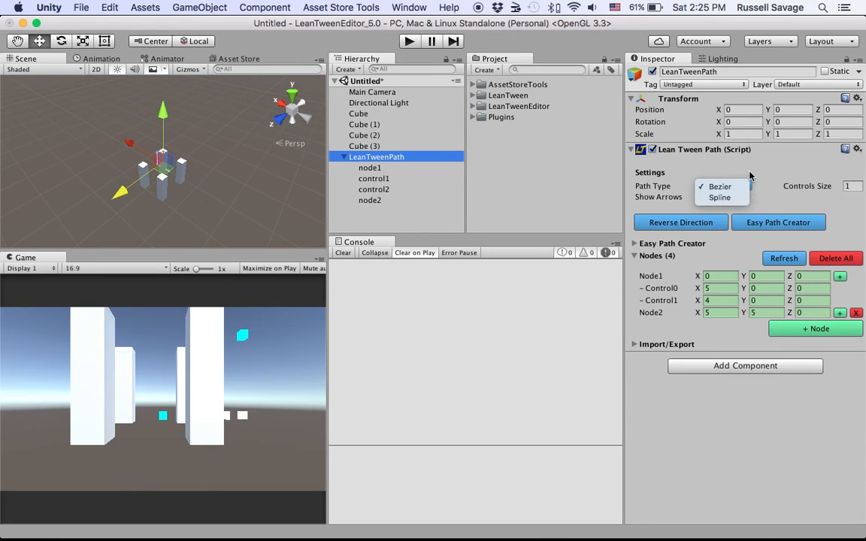
left_click(719, 186)
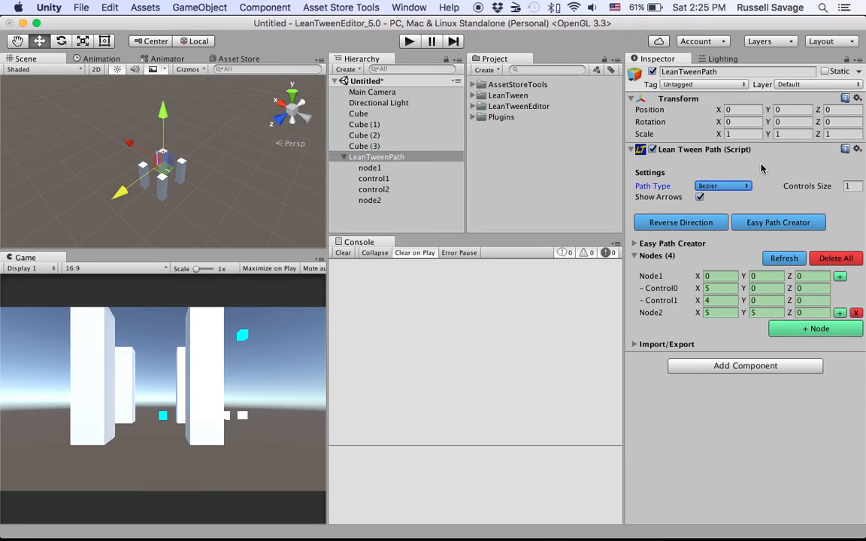
mouse_move(445, 192)
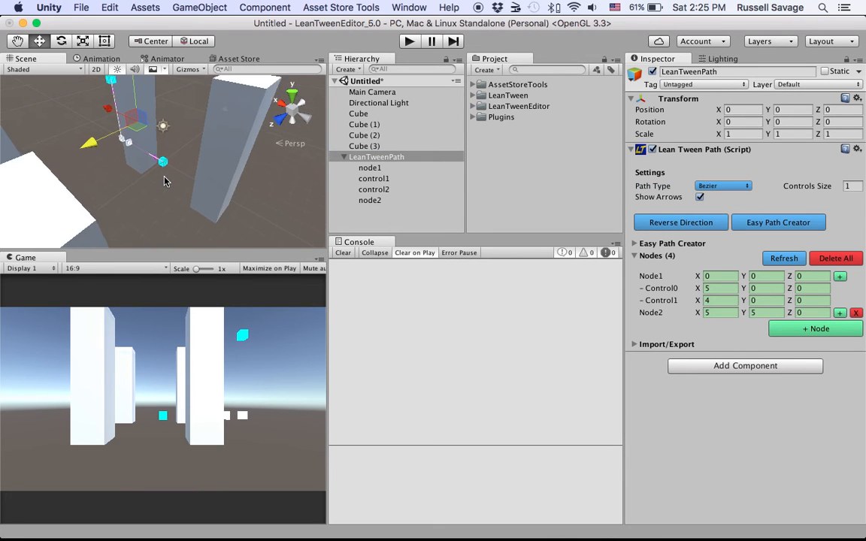
Relocate the LeanTweenPath to X -10.12, Z 4.37 among the pillars and select node2
left_click_drag(166, 181, 297, 163)
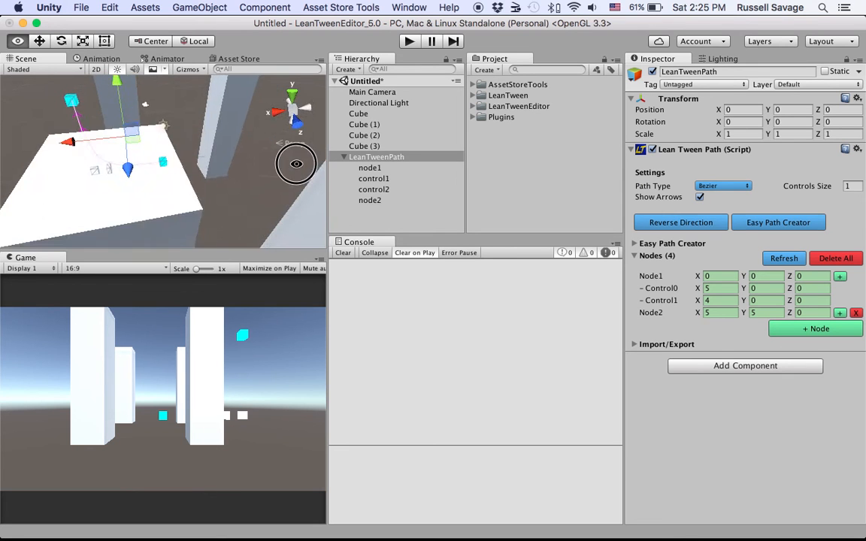
left_click_drag(295, 164, 111, 150)
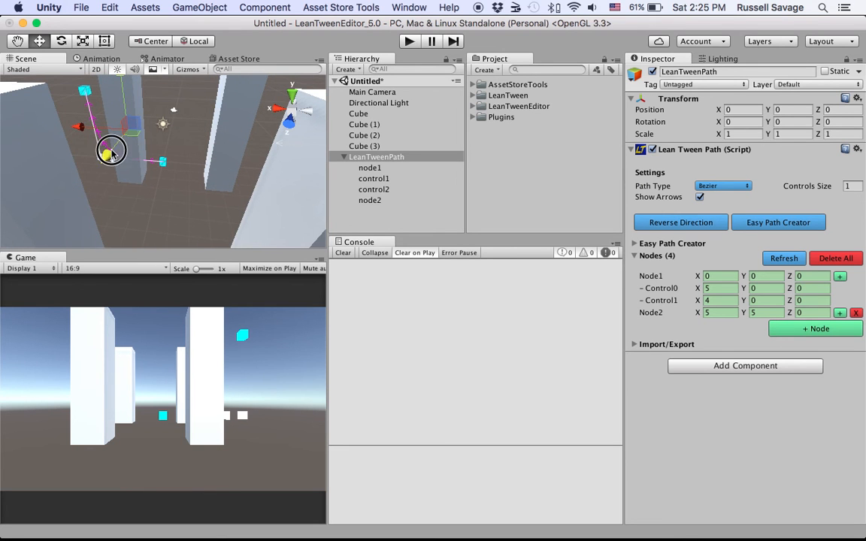
left_click_drag(111, 150, 96, 179)
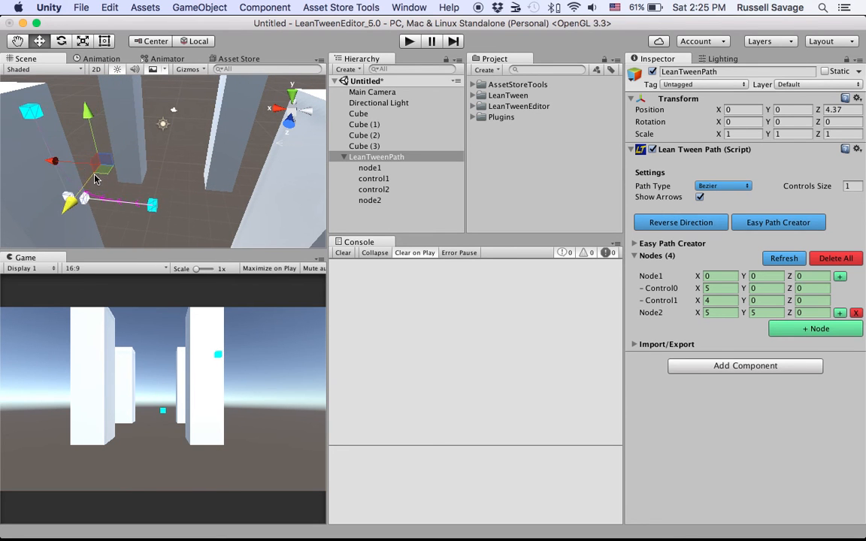
left_click_drag(96, 179, 148, 154)
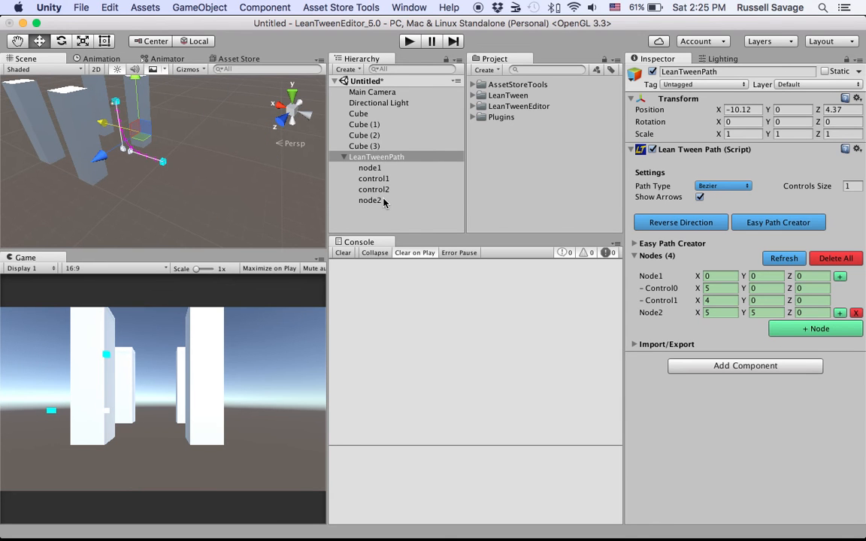
left_click(370, 200)
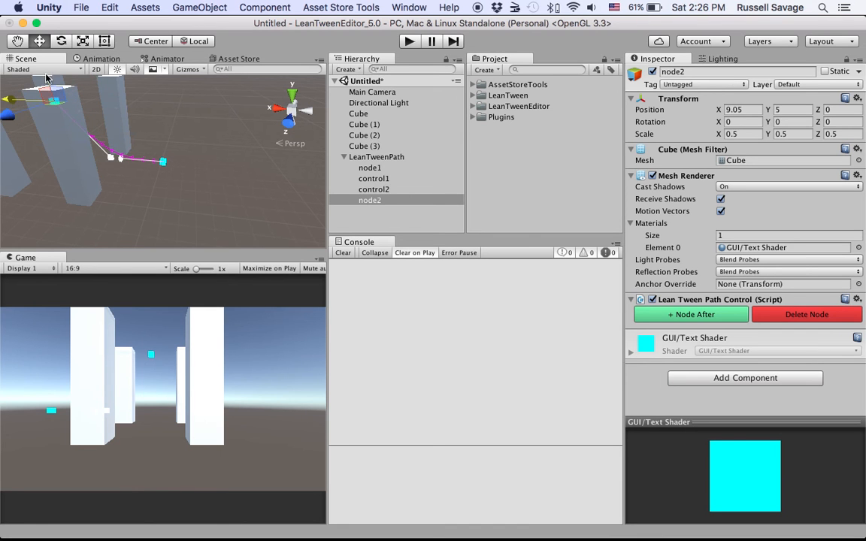
Lower node2 to about Y 2.38 so the curve's end drops toward the ground
left_click_drag(52, 97, 63, 136)
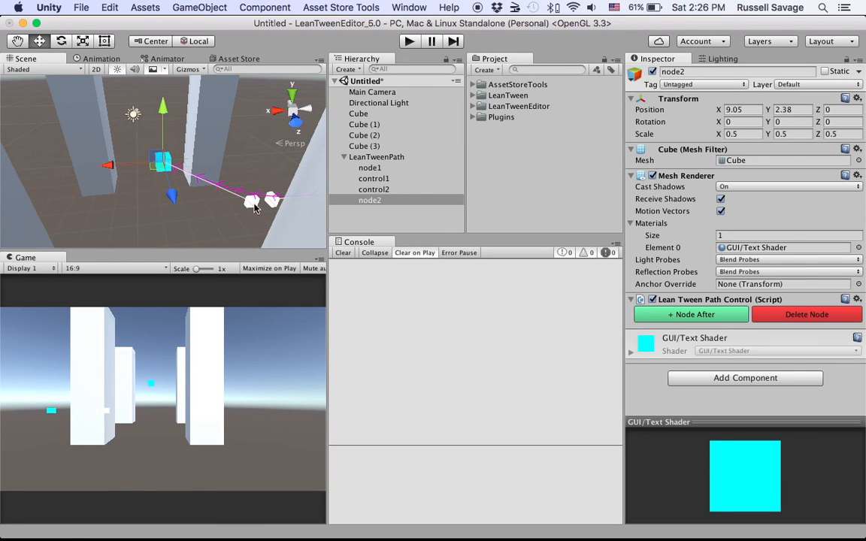
left_click(192, 205)
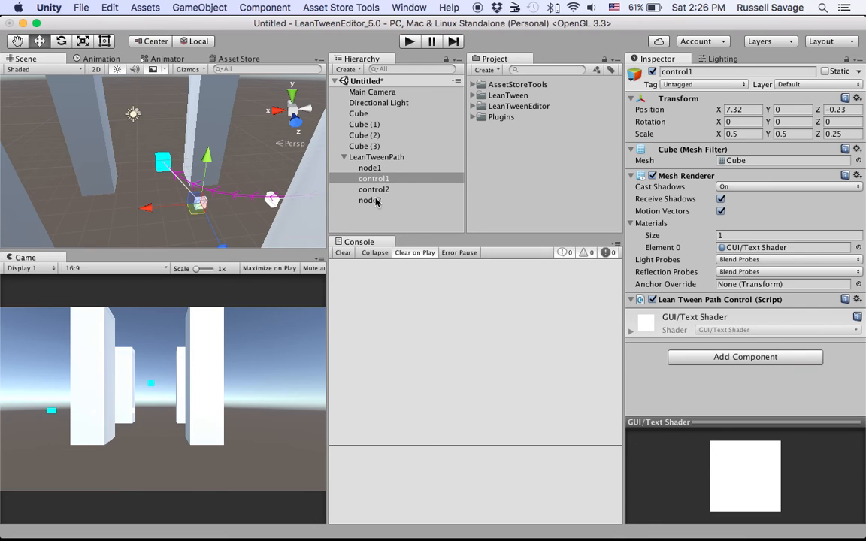
left_click(369, 200)
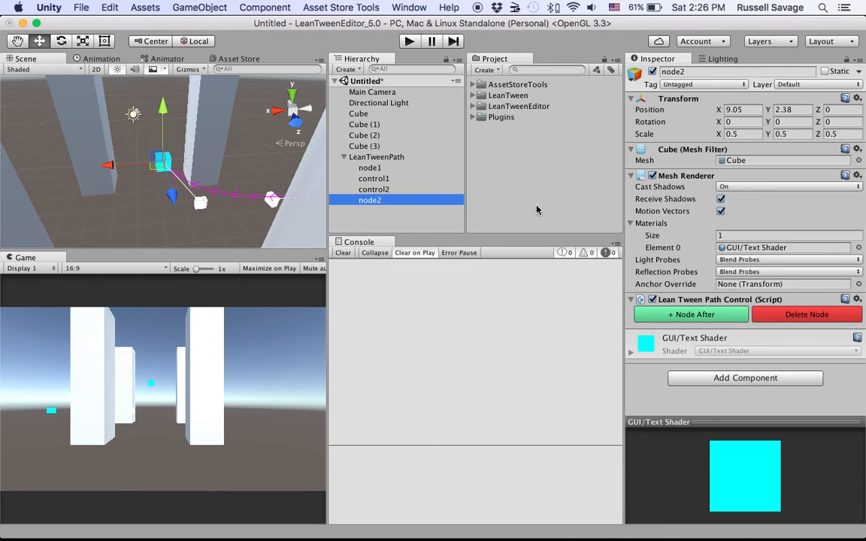
mouse_move(180, 159)
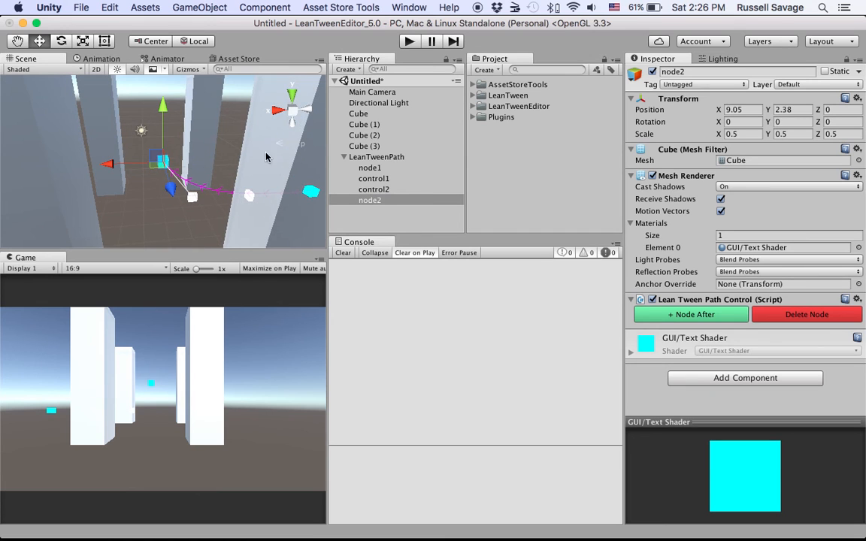
Add node3 after node2 and move it along X to about 16.35 past the pillars
left_click(690, 315)
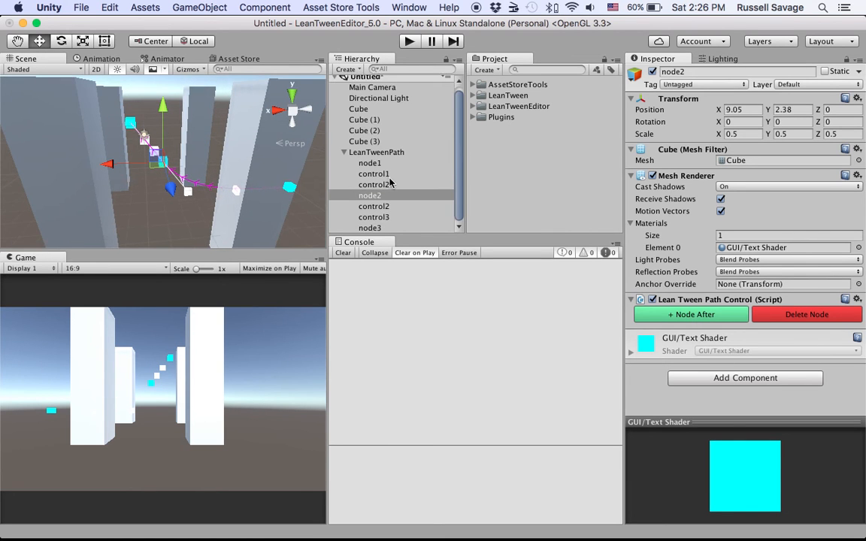
left_click(370, 228)
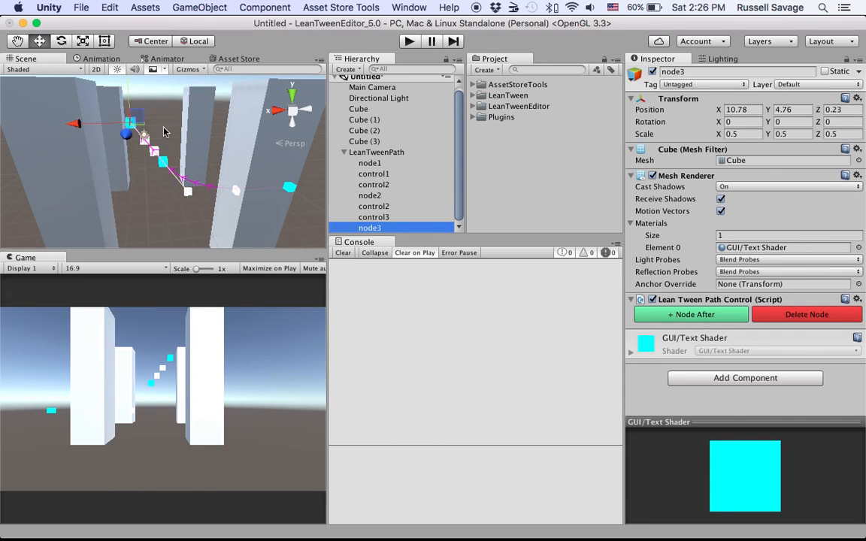
left_click_drag(164, 133, 108, 142)
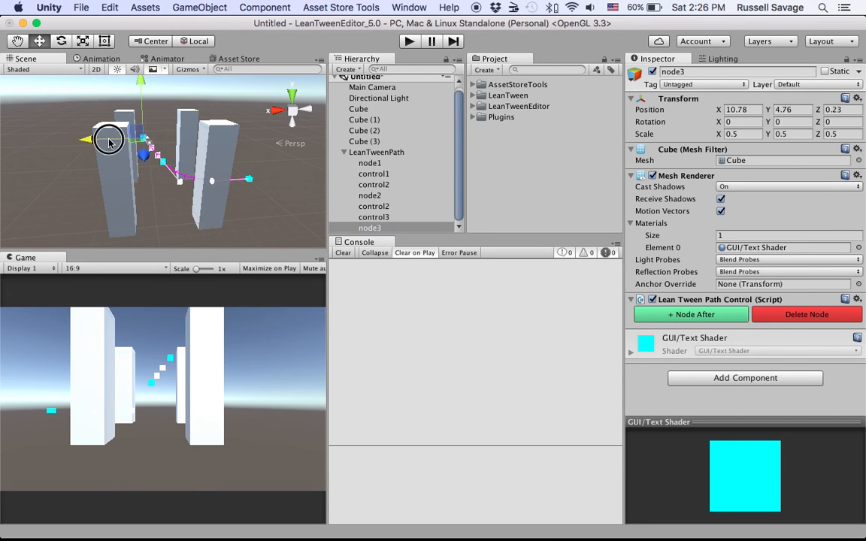
left_click_drag(108, 141, 169, 167)
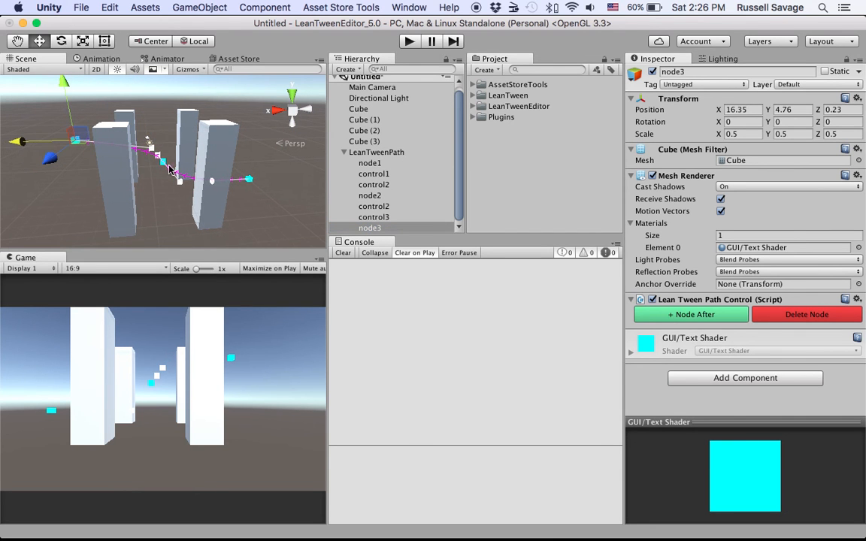
mouse_move(154, 153)
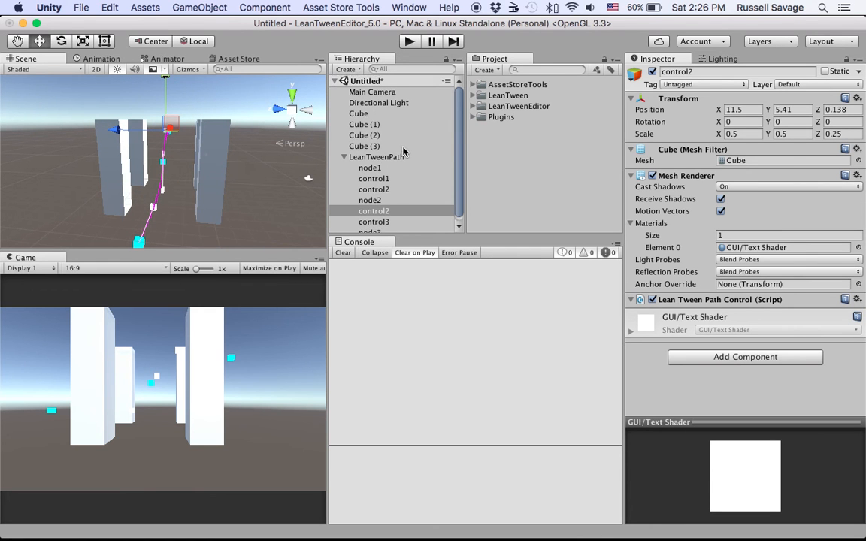
mouse_move(399, 99)
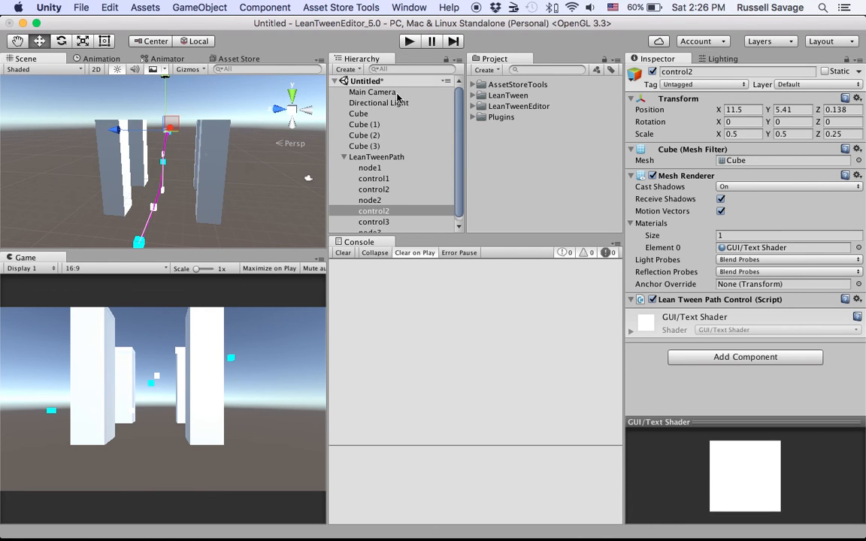
Add a Lean Tween Visual component to the Main Camera via Add Component search 'LeanT'
left_click(372, 92)
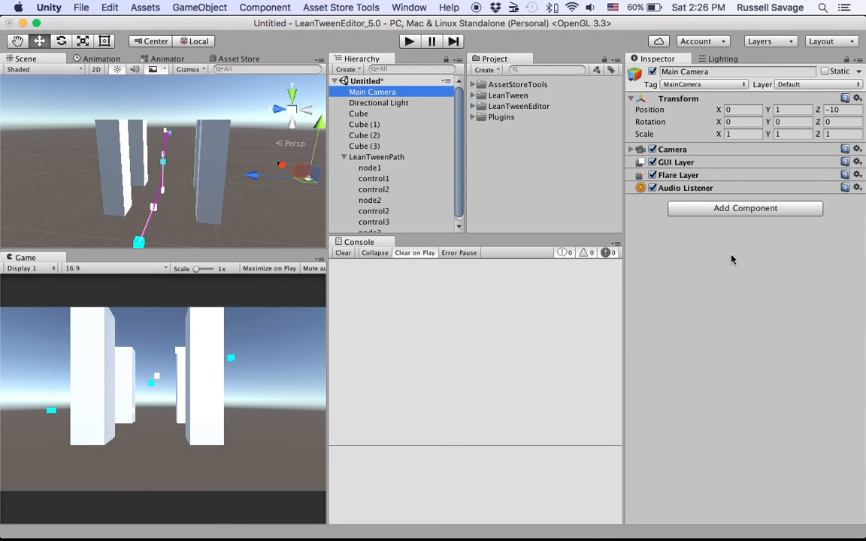
left_click(745, 208)
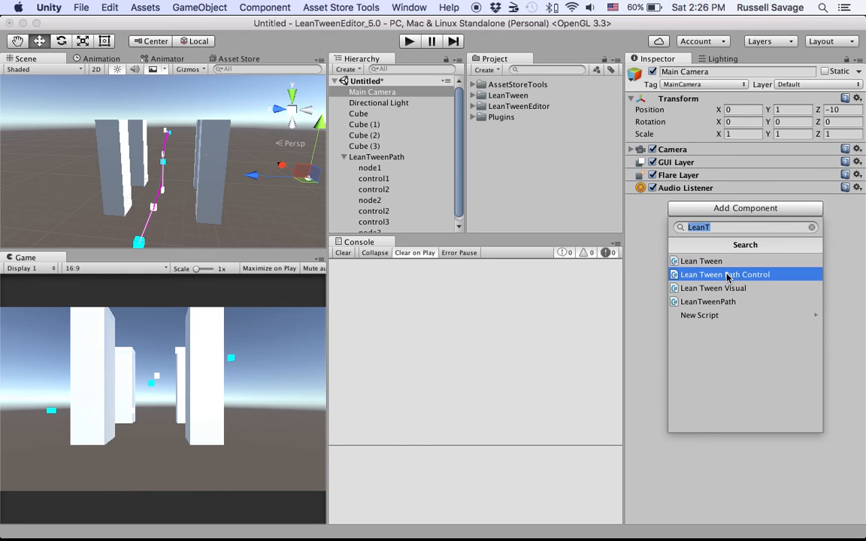
left_click(712, 289)
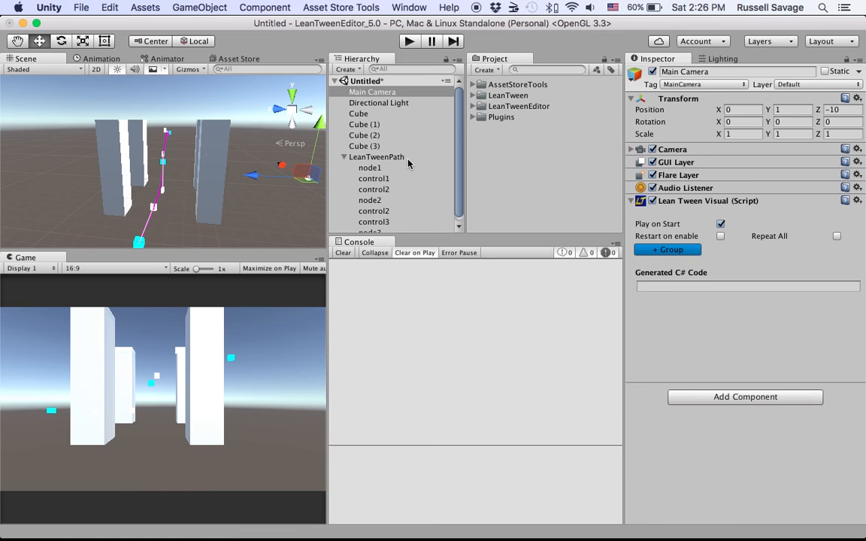
left_click(376, 157)
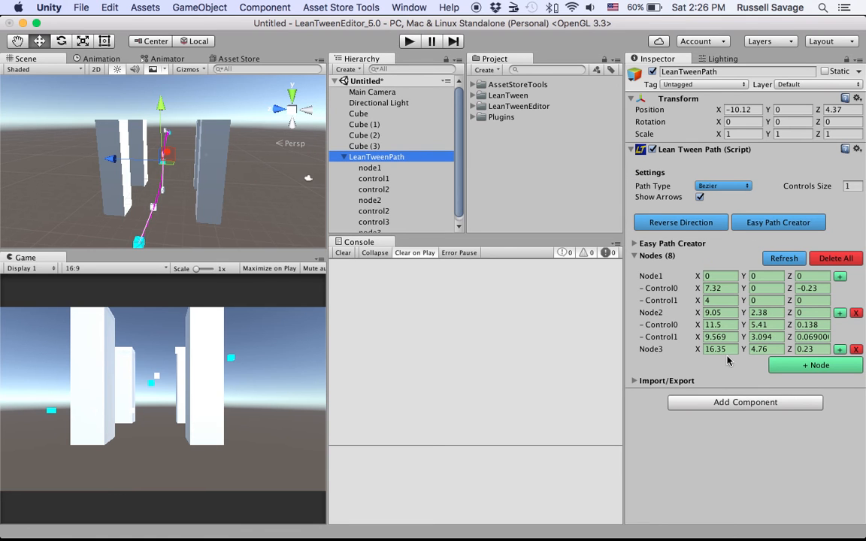
left_click(666, 380)
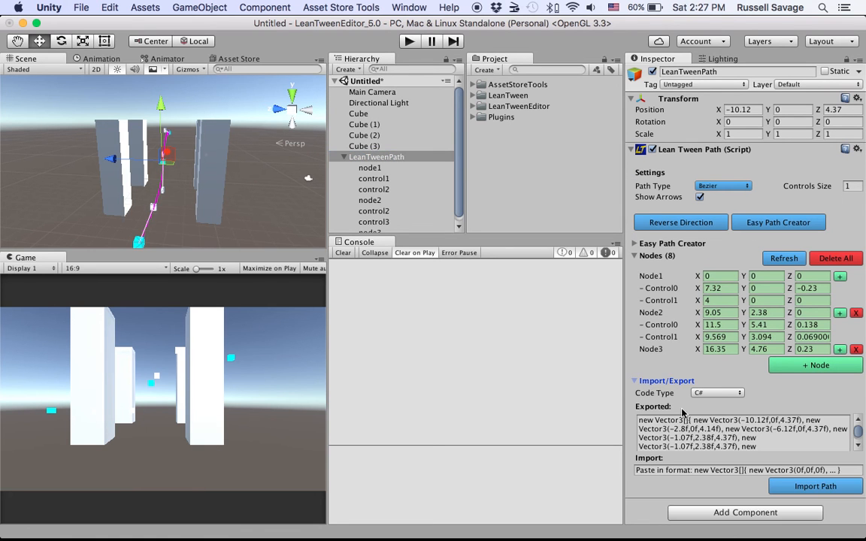
triple_click(740, 434)
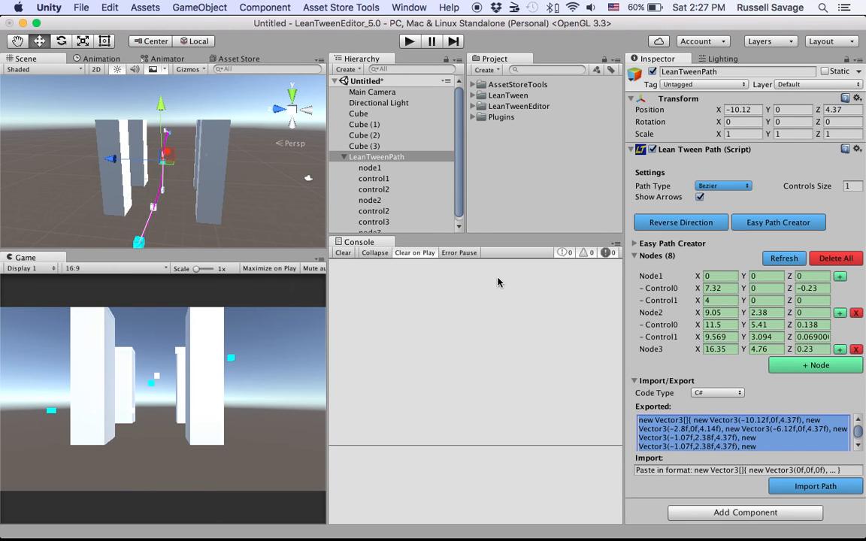
left_click(373, 92)
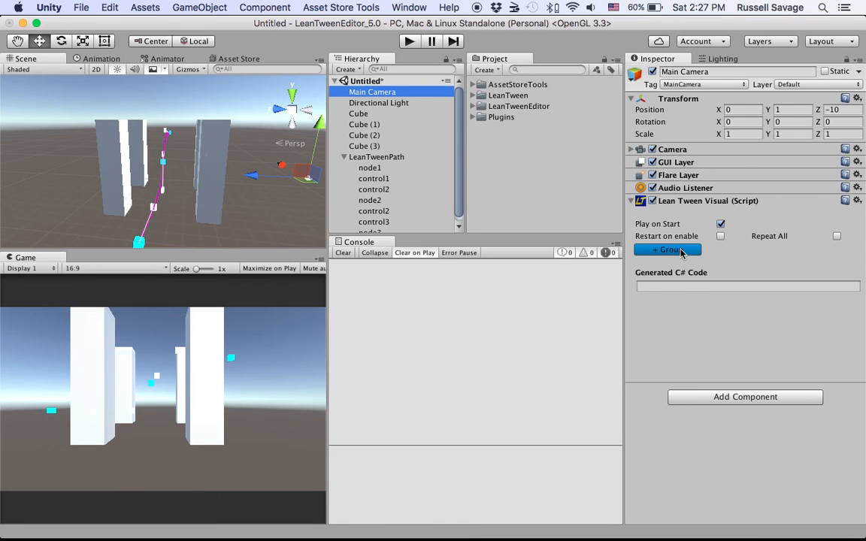
mouse_move(673, 255)
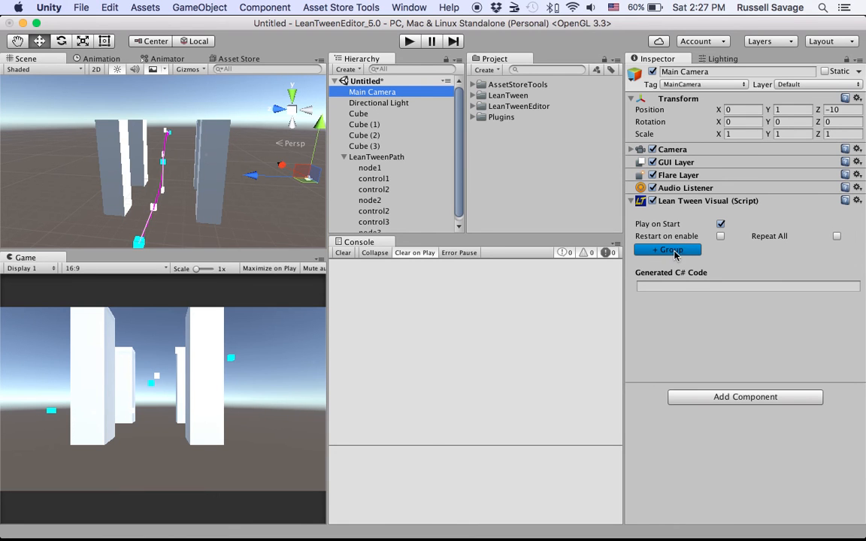
Create a Tweens group on the camera's Lean Tween Visual and add a first move tween
left_click(667, 250)
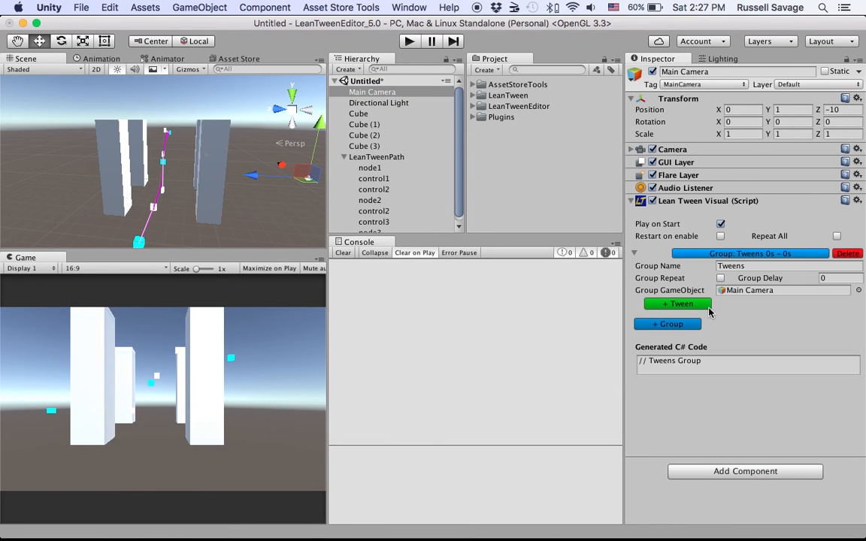
mouse_move(716, 319)
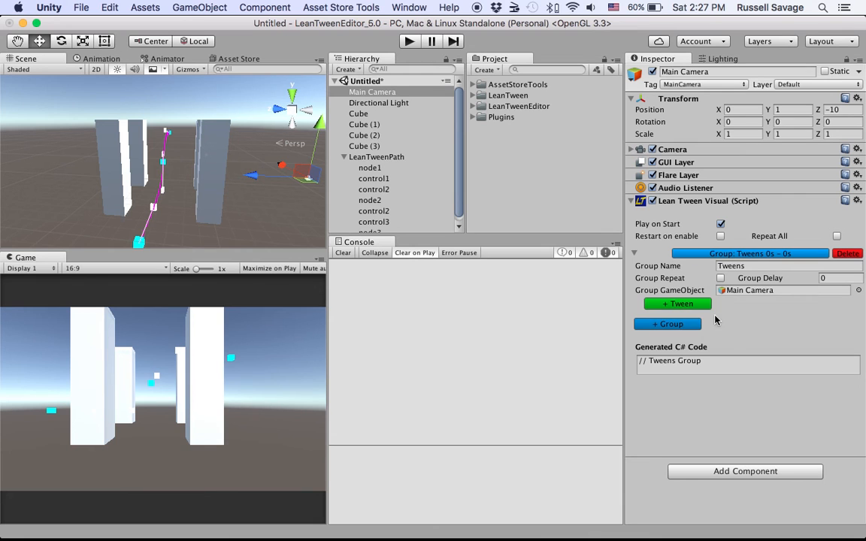
mouse_move(728, 316)
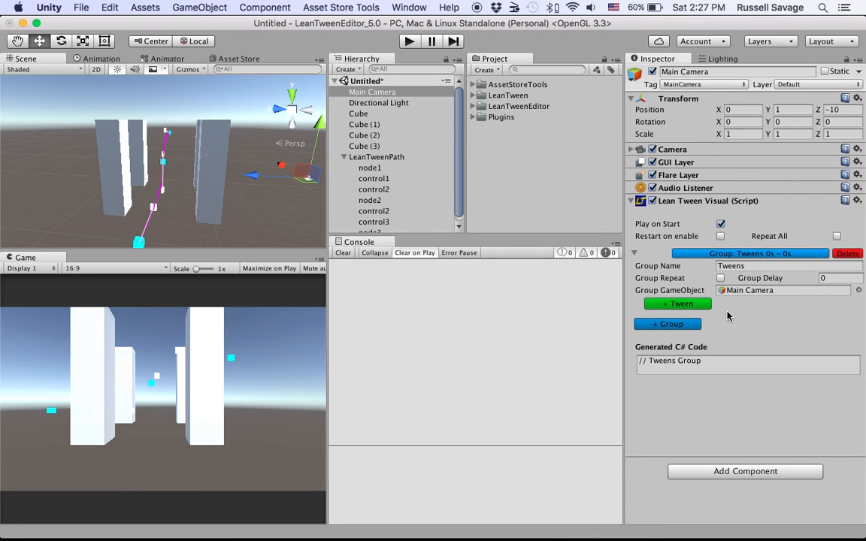
left_click(677, 304)
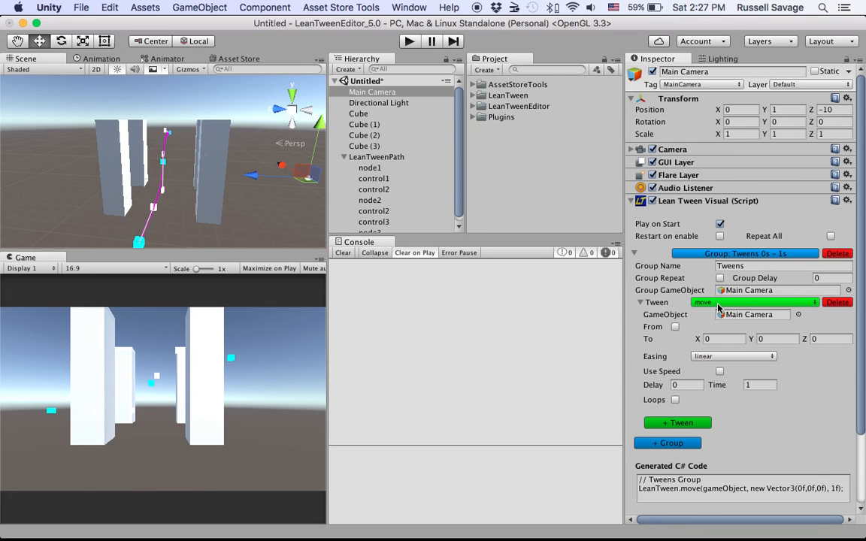
Set the tween to move (bezier) along the LeanTweenPath with time 10
left_click(755, 302)
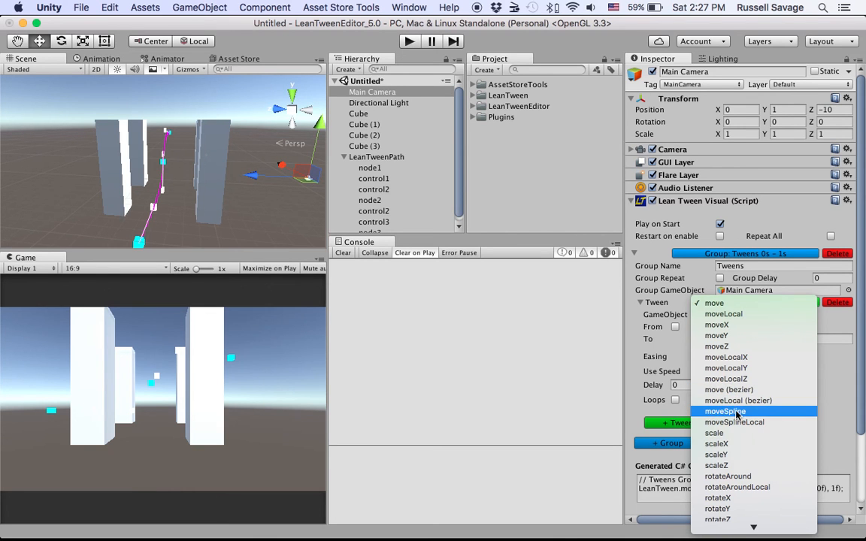
mouse_move(728, 389)
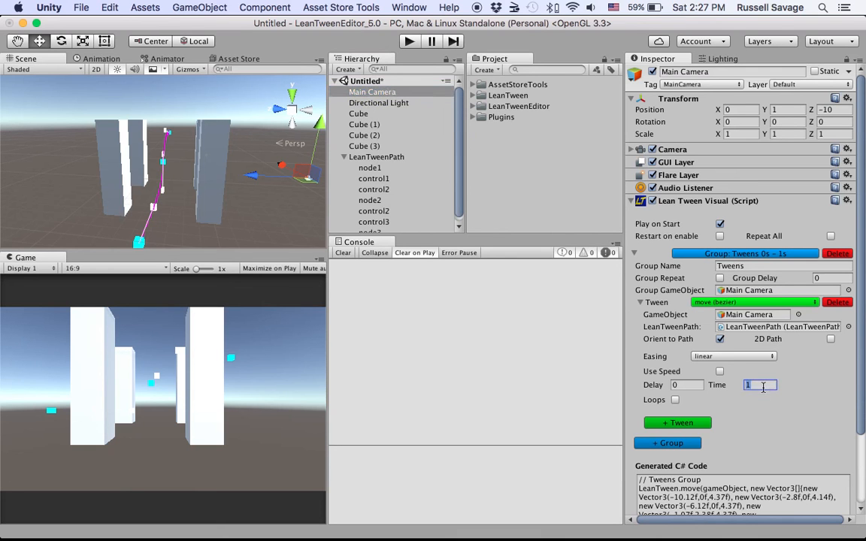
type("0")
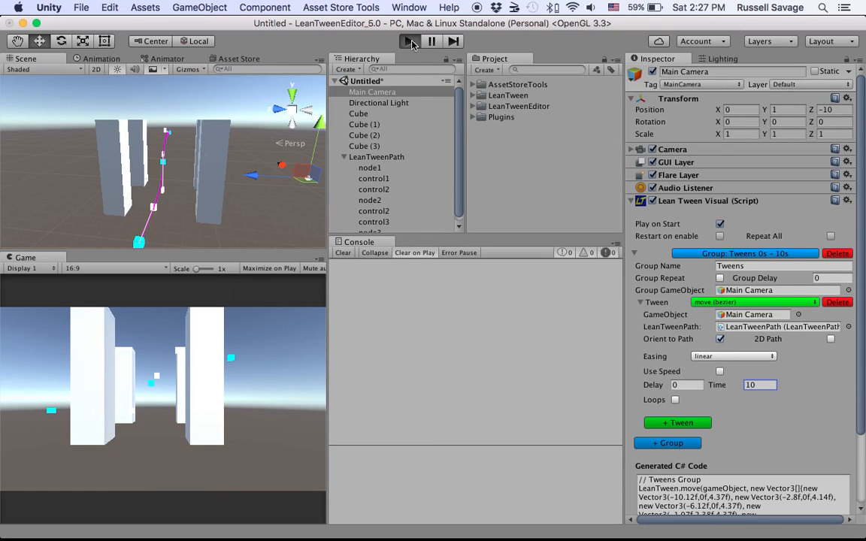
left_click(405, 42)
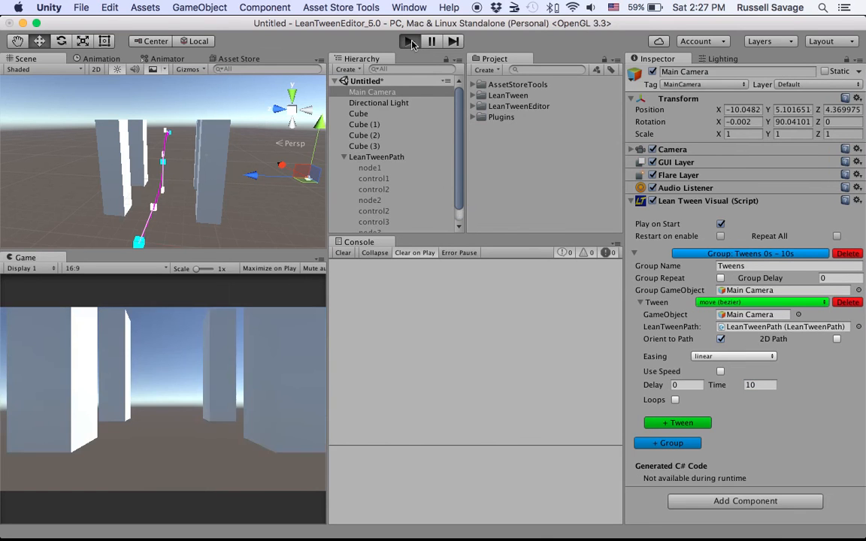
left_click(406, 42)
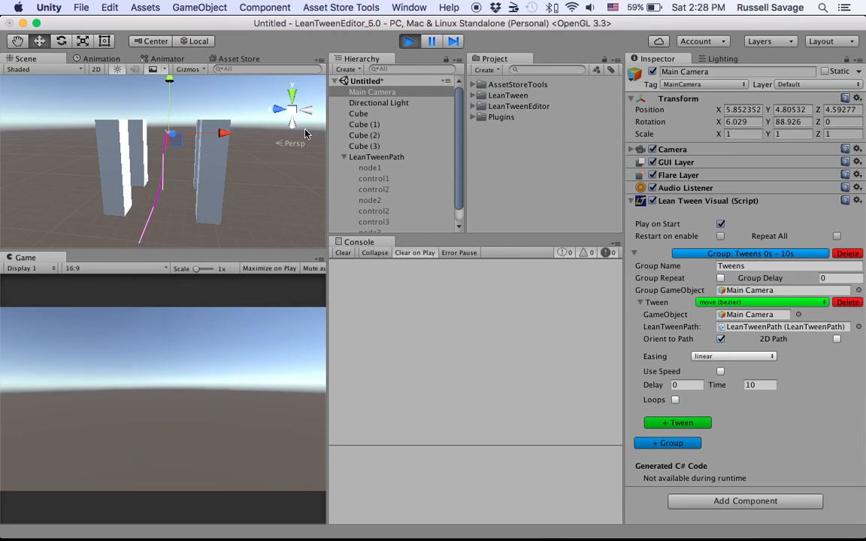
left_click(409, 42)
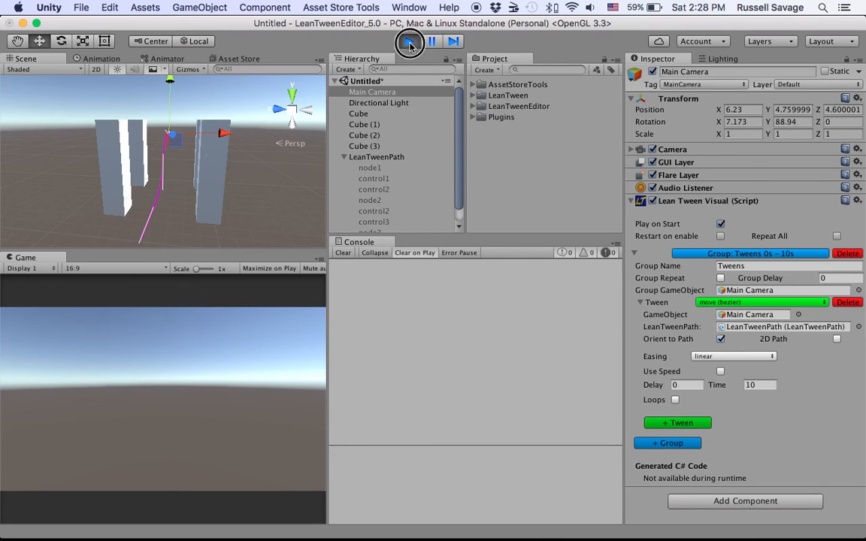
left_click(409, 42)
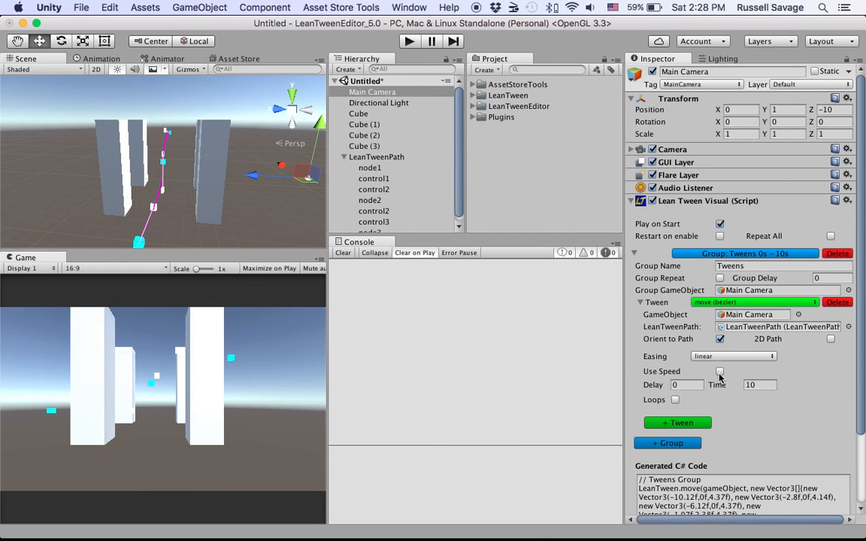
Switch the tween to Use Speed with speed 3 and preview it in play mode
left_click(719, 372)
type("3")
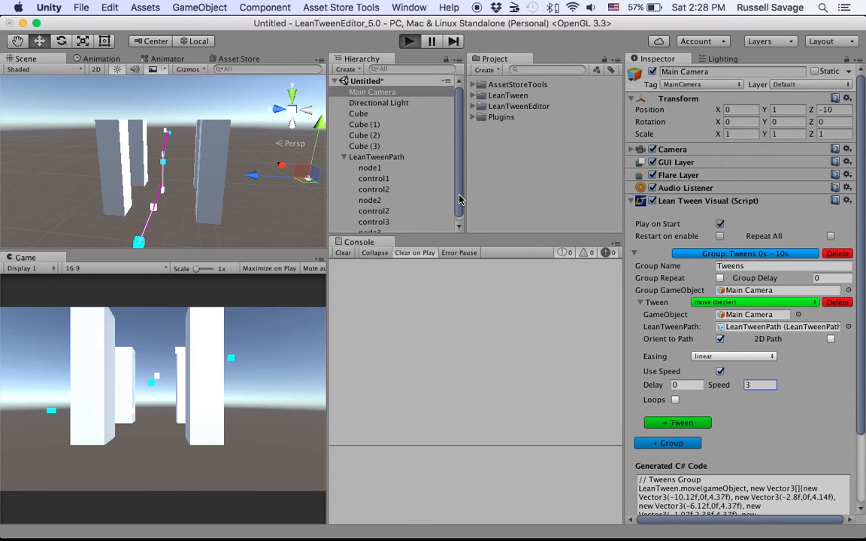
left_click(409, 42)
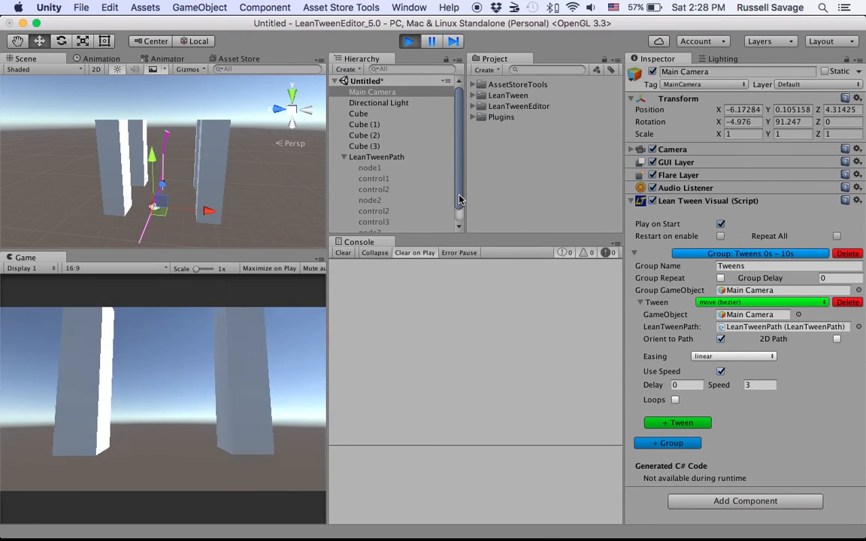
left_click(409, 42)
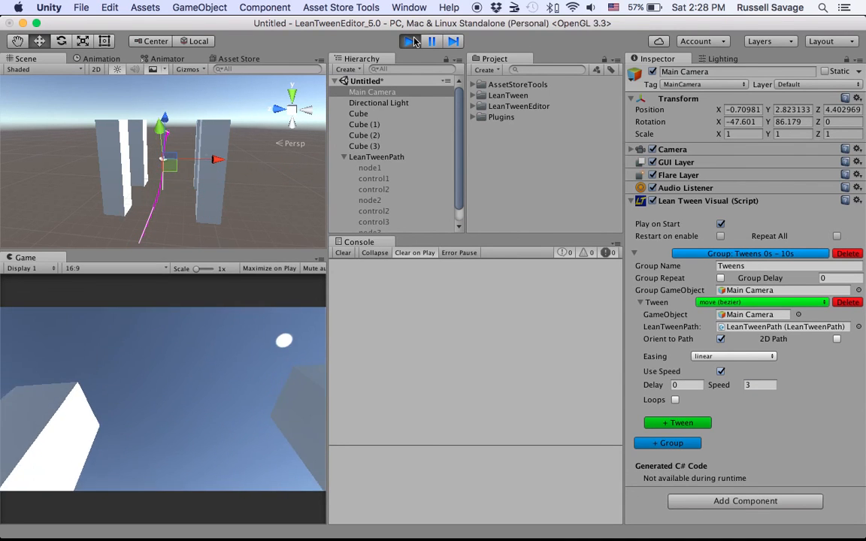
left_click(409, 42)
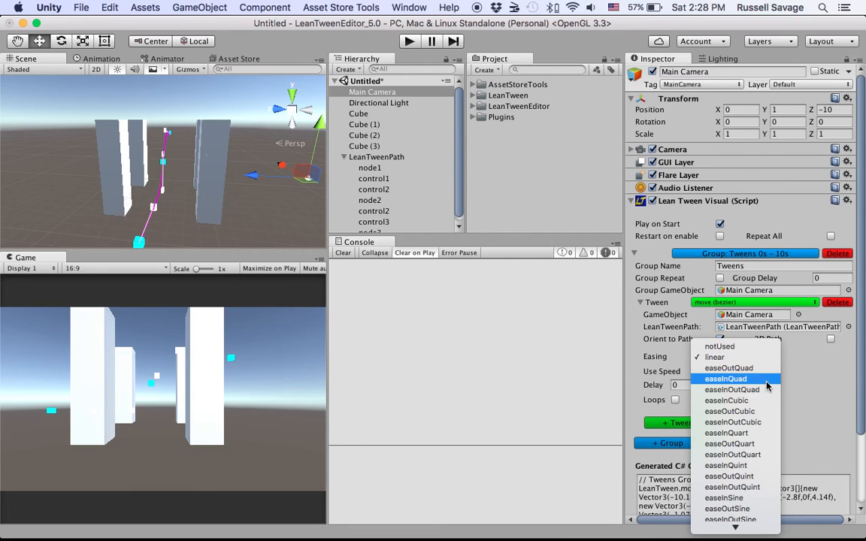
Set the tween's easing to easeInOutQuad instead of linear
left_click(732, 390)
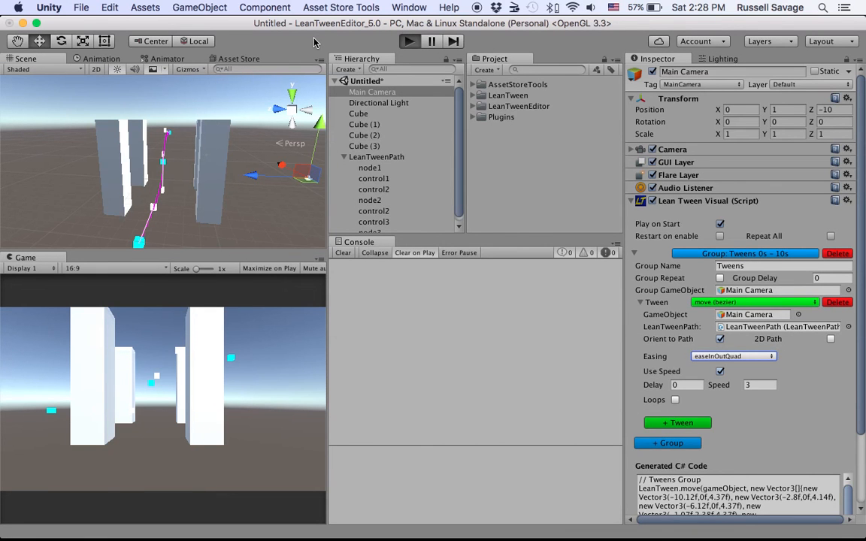
mouse_move(460, 384)
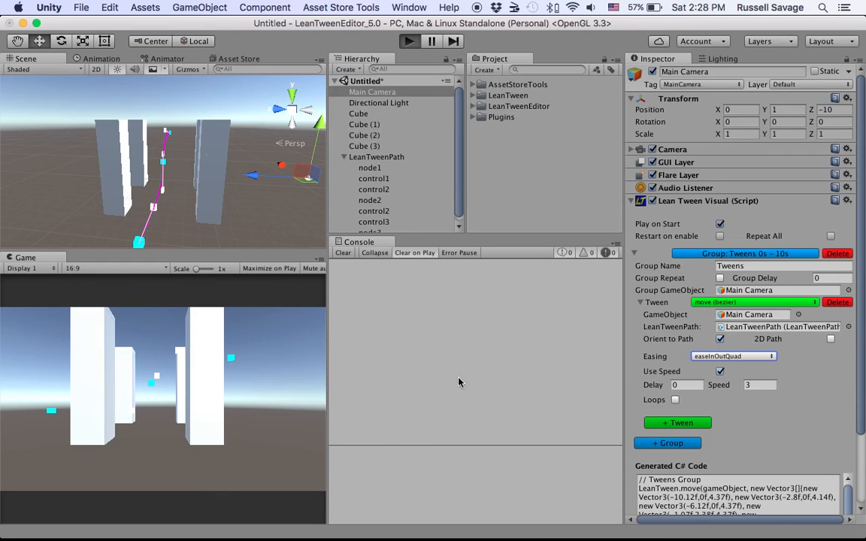
mouse_move(472, 406)
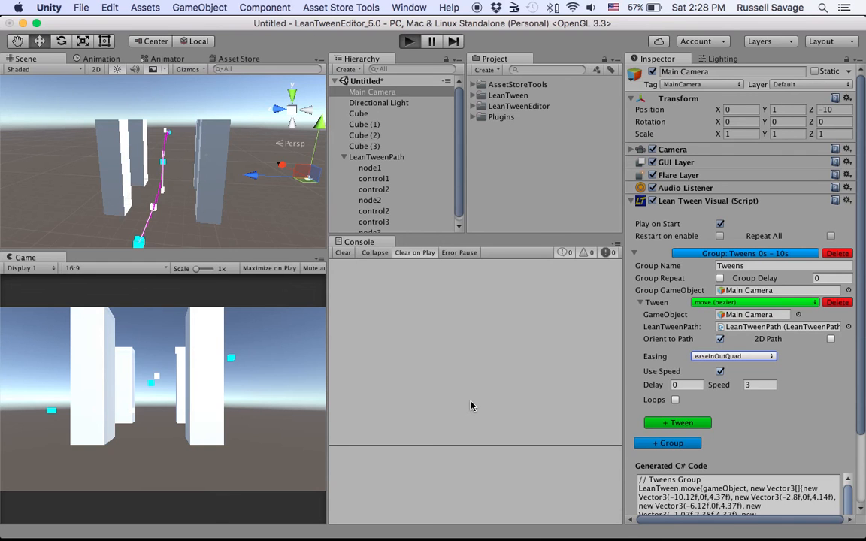
left_click(409, 41)
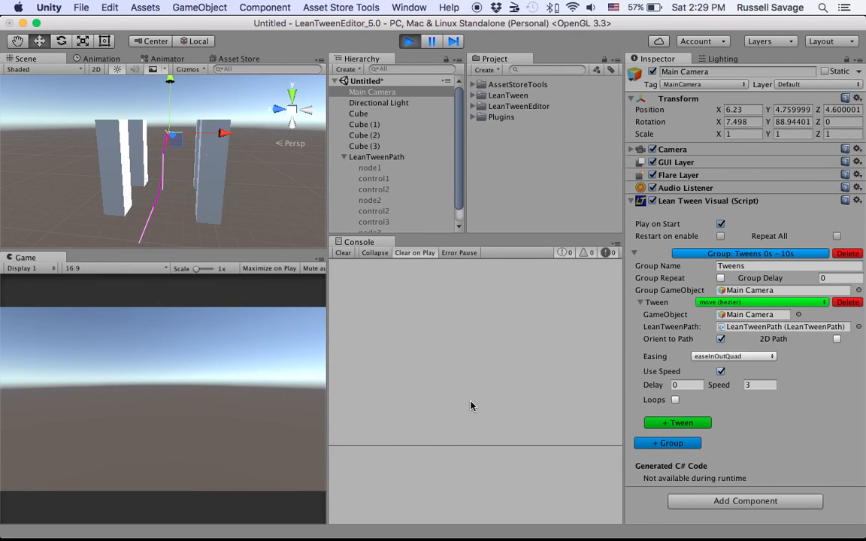
left_click(409, 42)
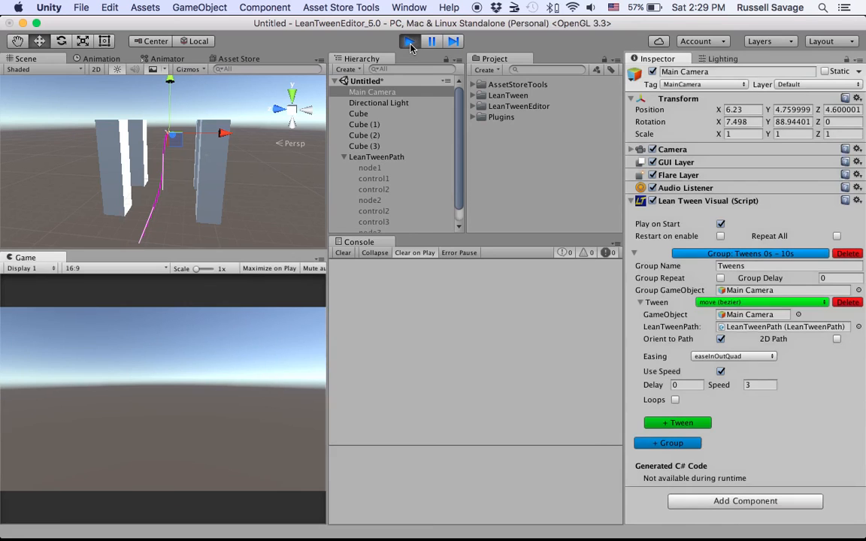
left_click(409, 41)
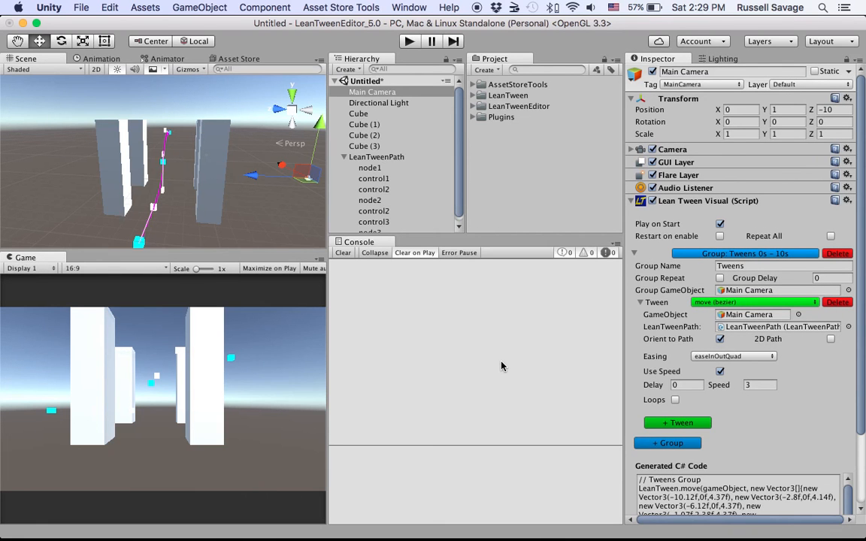
mouse_move(443, 3)
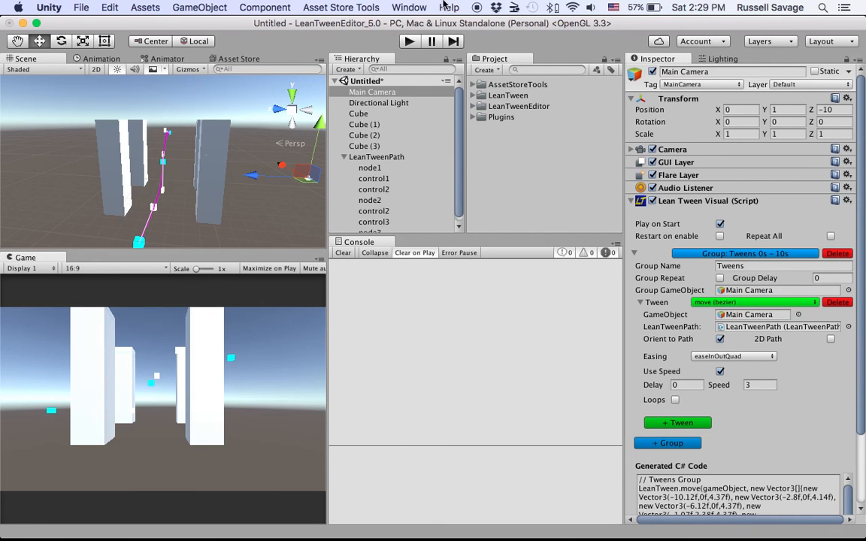